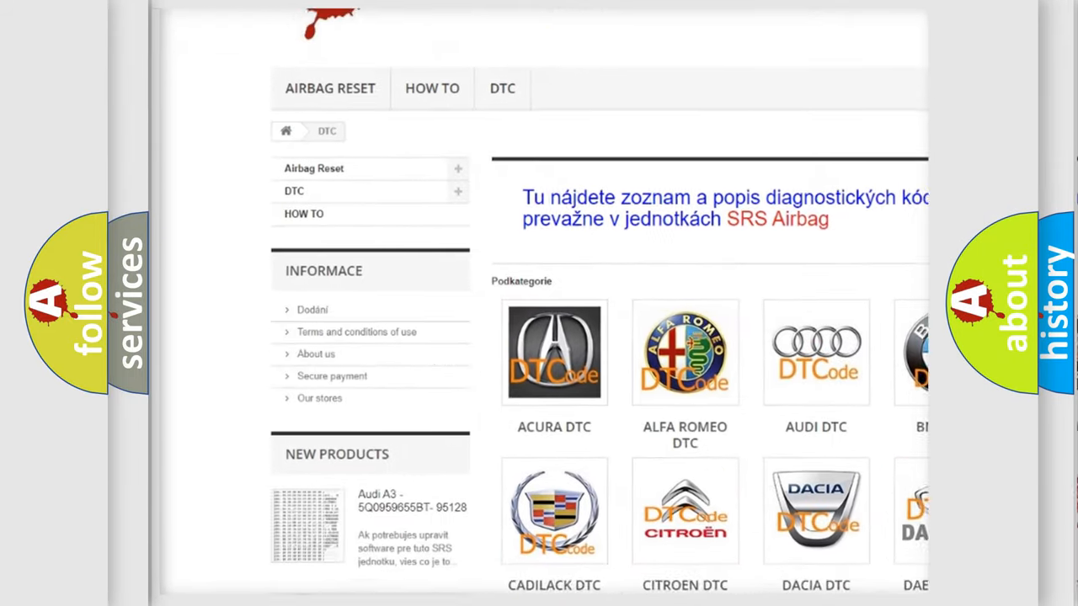
scroll("down", 3)
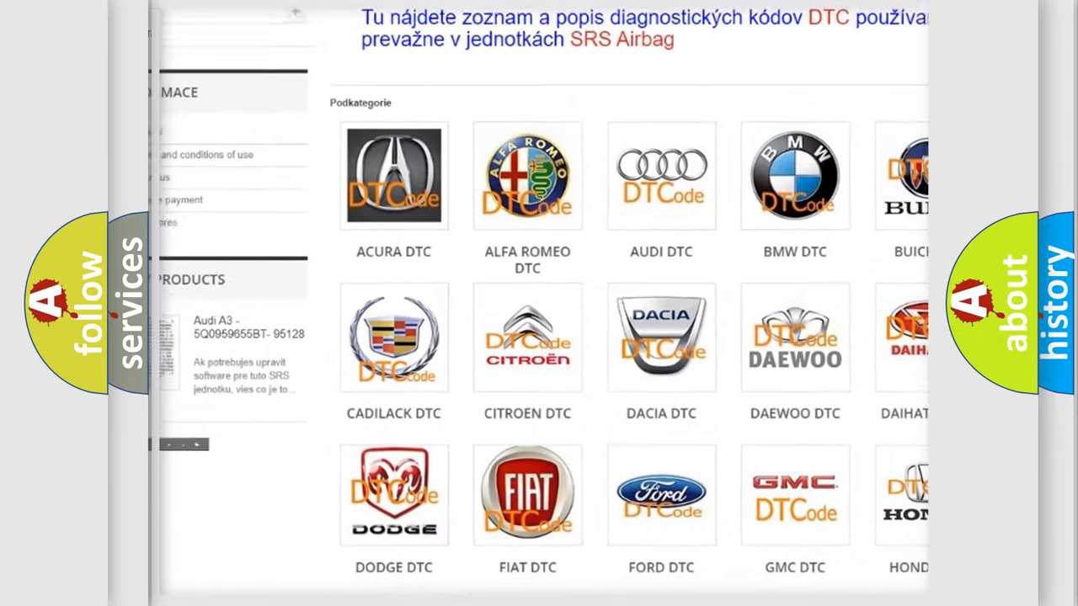
scroll("down", 3)
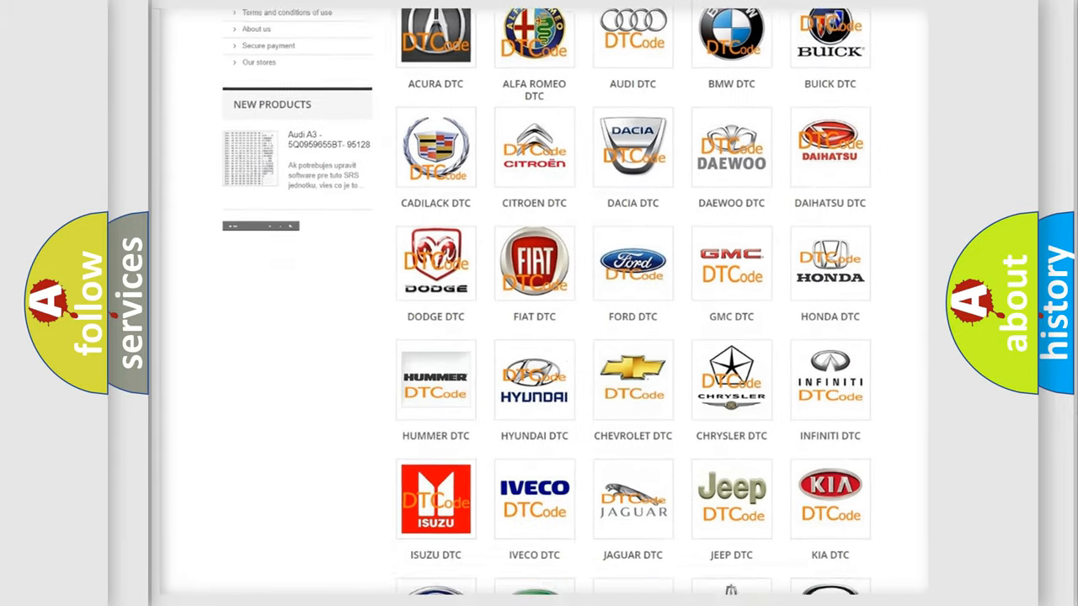
scroll("down", 3)
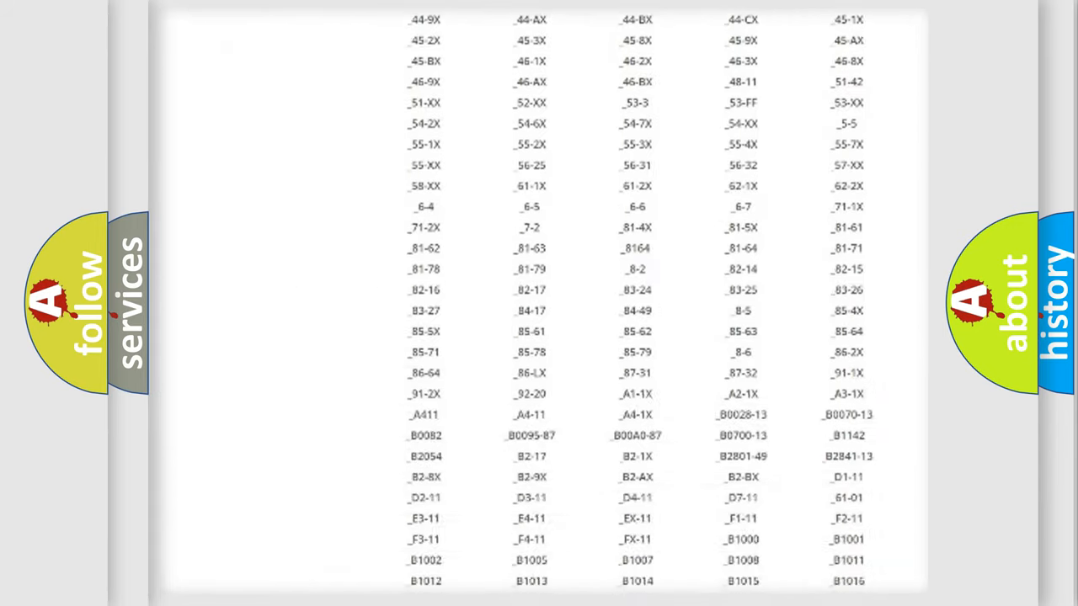
scroll("down", 3)
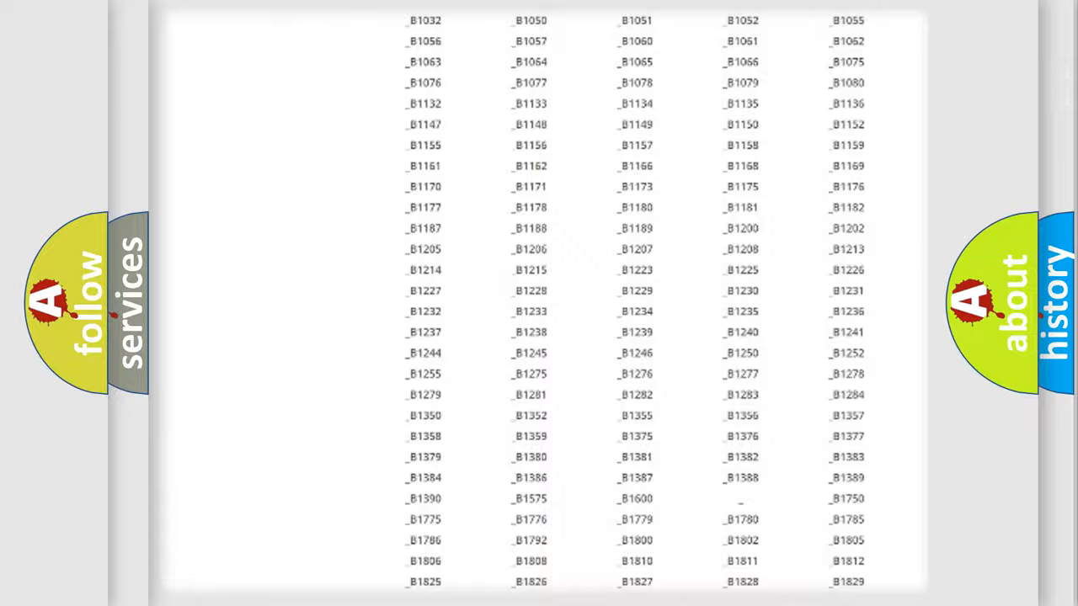